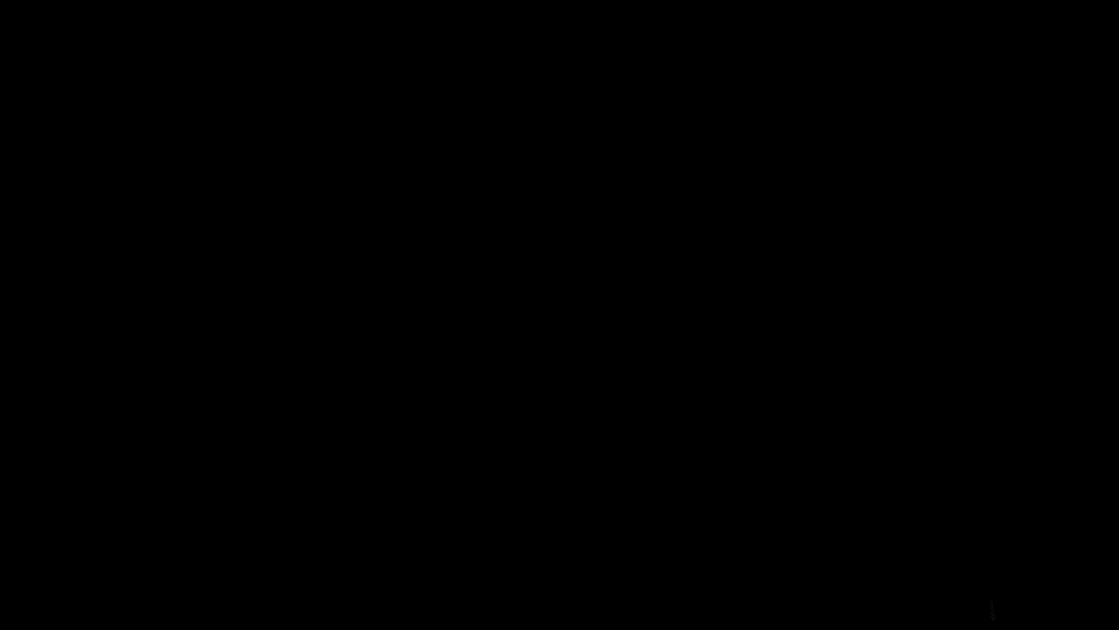
Step: Handwrite the title 'WNT and TGFβ Signaling' at top left and place a central cell dot
type("WNT and TGFβ Signaling")
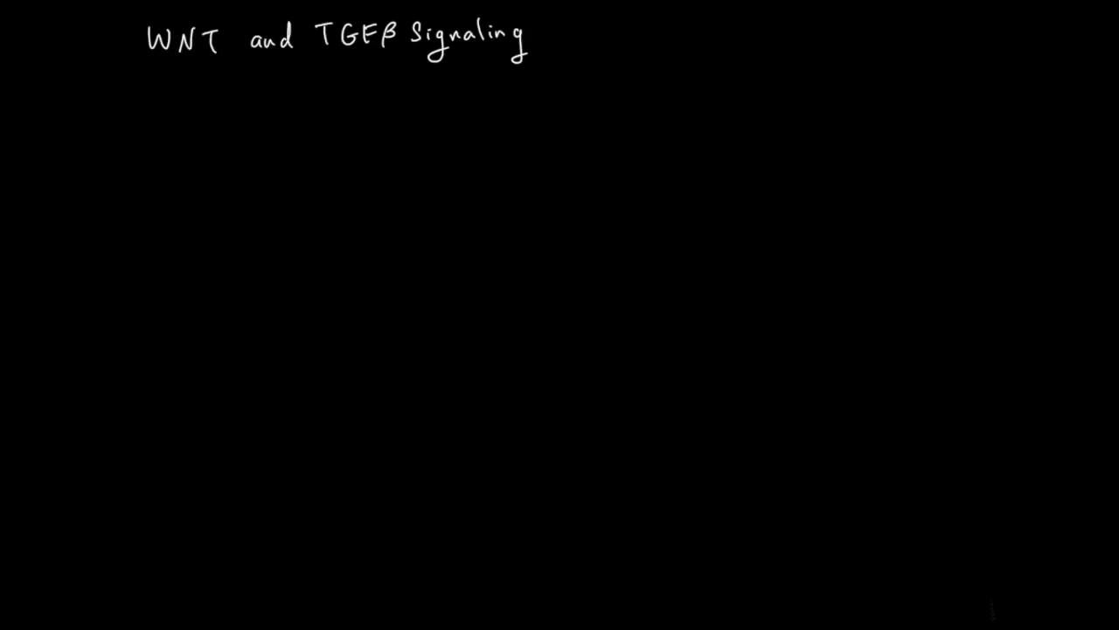
left_click(378, 238)
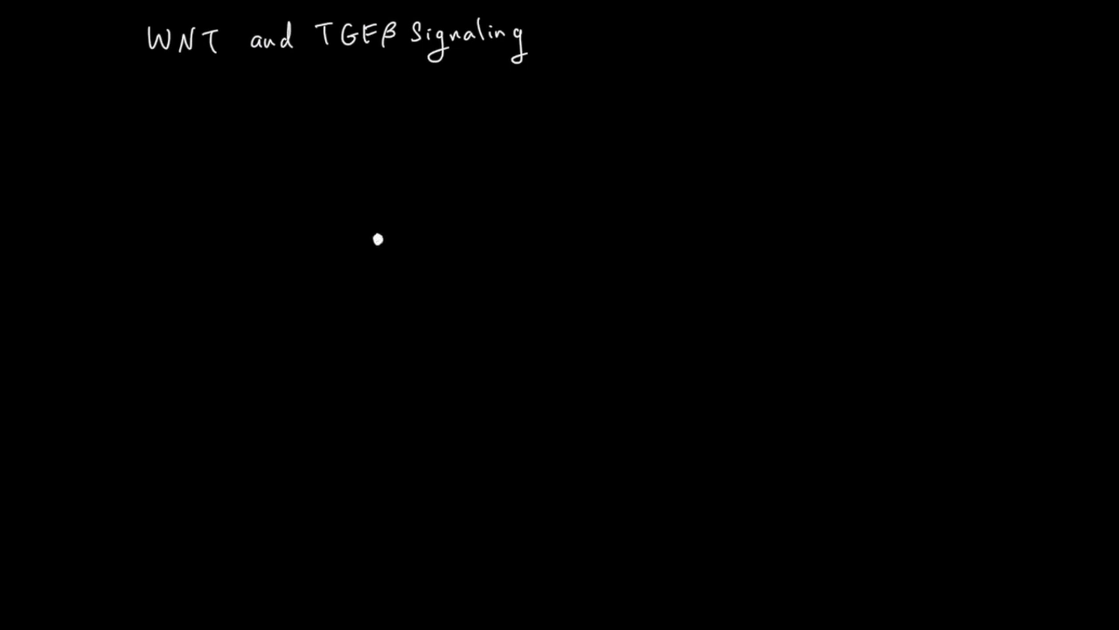
Step: Sketch small cells around the dot with arrows and dots leading right to a large cell
left_click_drag(367, 227, 371, 196)
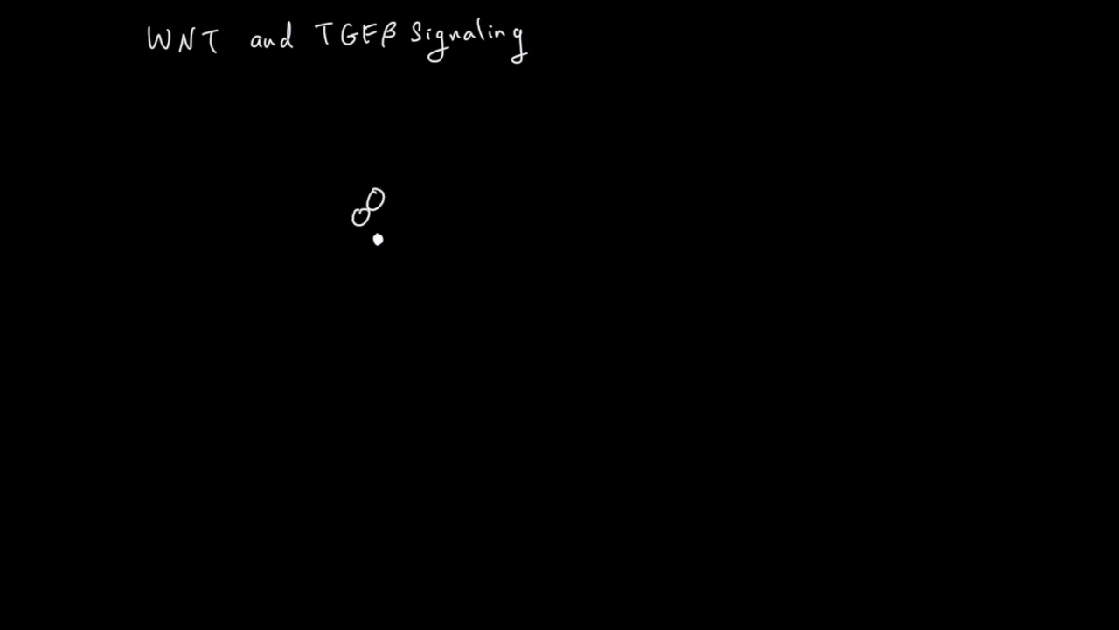
left_click_drag(359, 236, 381, 276)
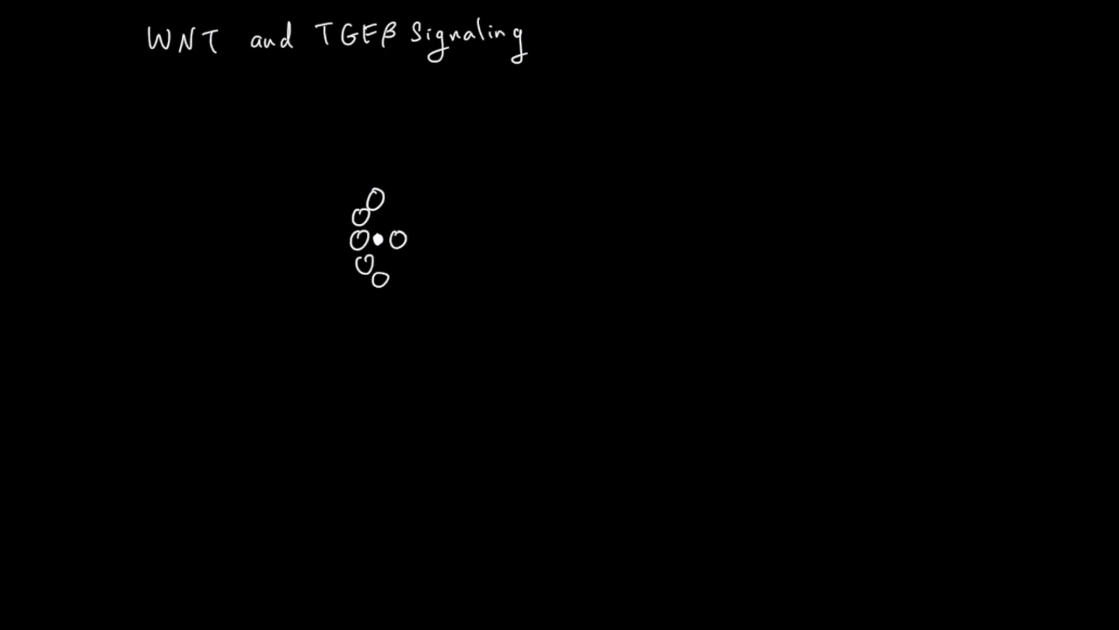
left_click_drag(406, 237, 451, 238)
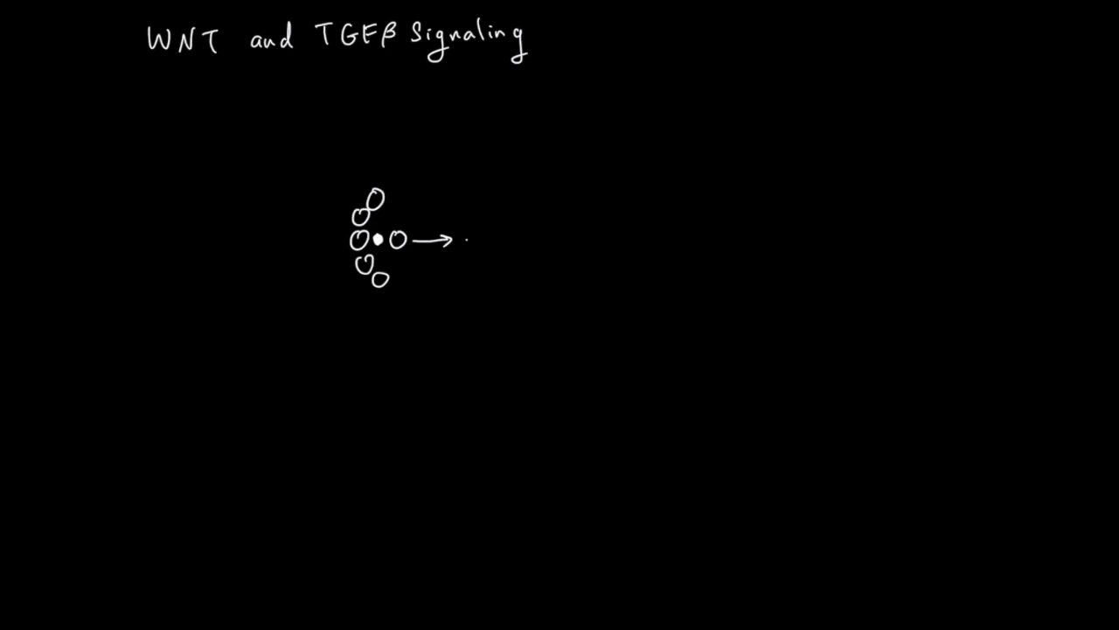
left_click_drag(490, 241, 551, 241)
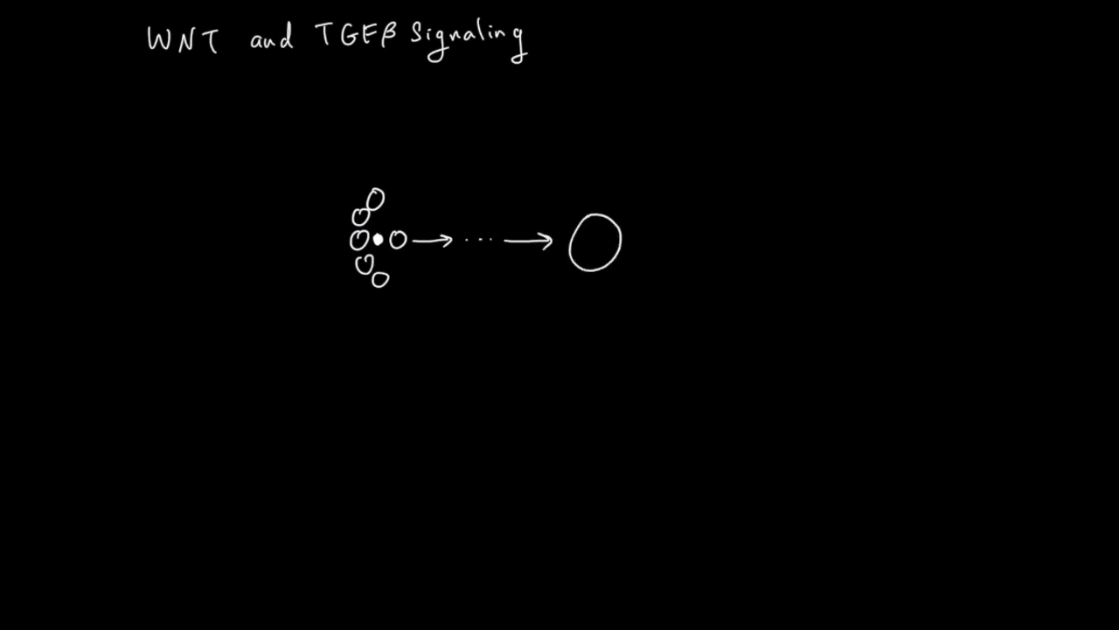
Step: Add a question-mark arrow pointing at the dot and curved arrows within and out of the cluster
left_click_drag(394, 184, 416, 171)
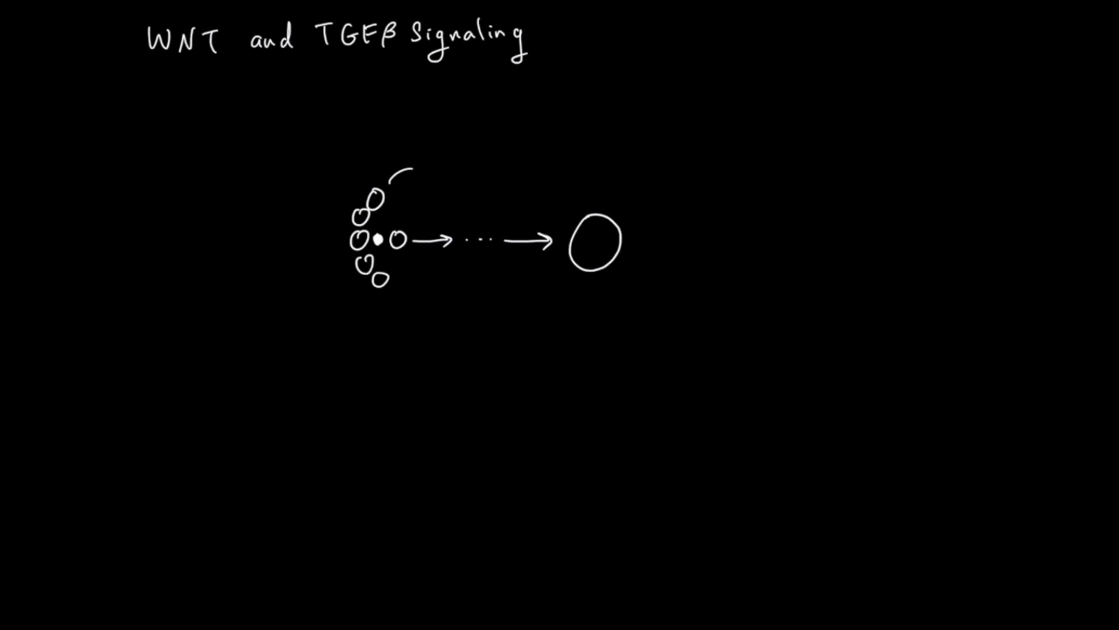
left_click_drag(409, 175, 389, 224)
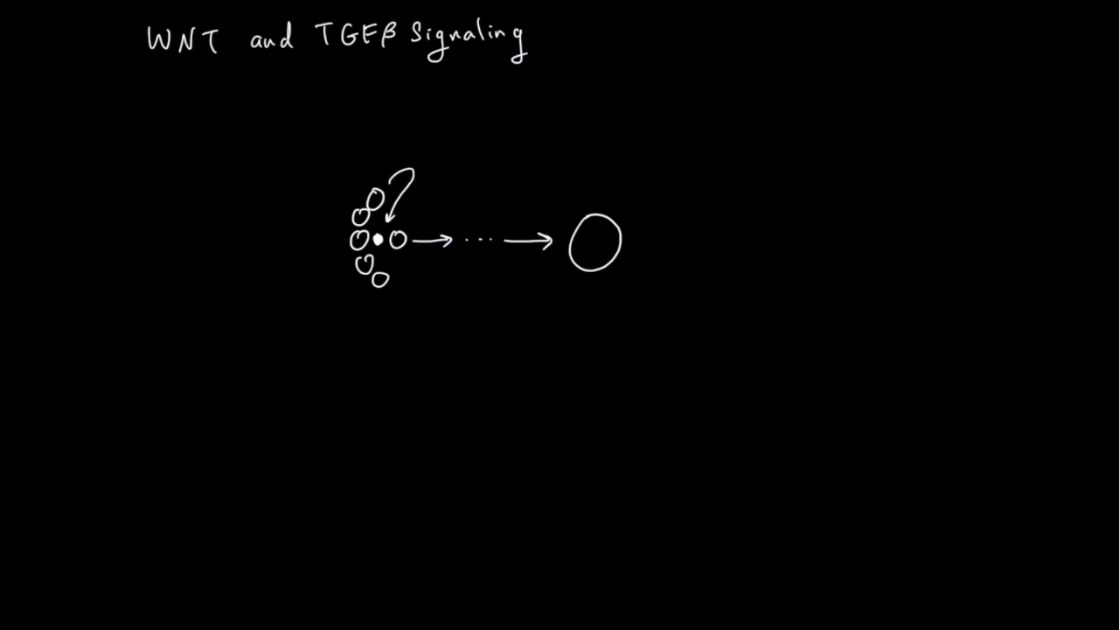
left_click_drag(384, 245, 399, 259)
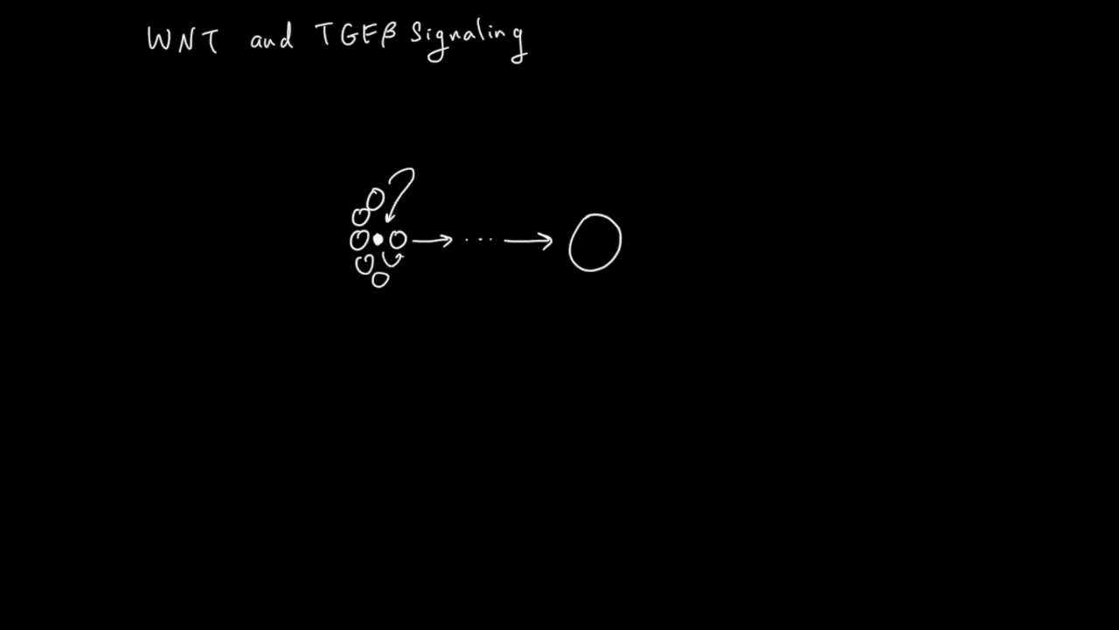
left_click_drag(417, 262, 464, 253)
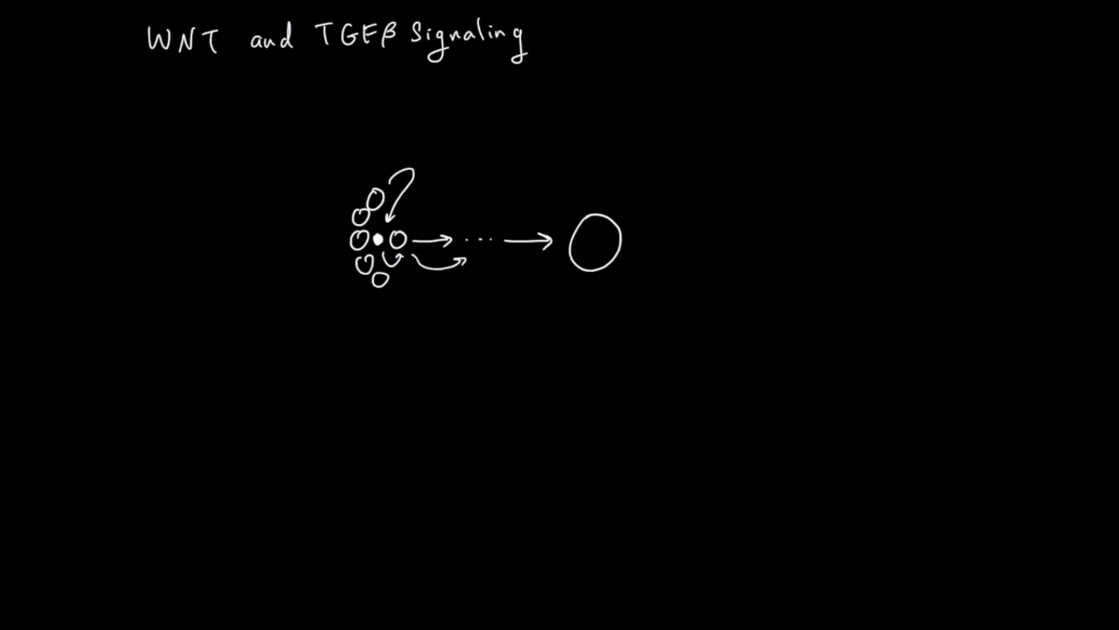
Step: Handwrite WNT above the cluster and TGF by the large cell, with a long arrow over WNT turning down
type("W/")
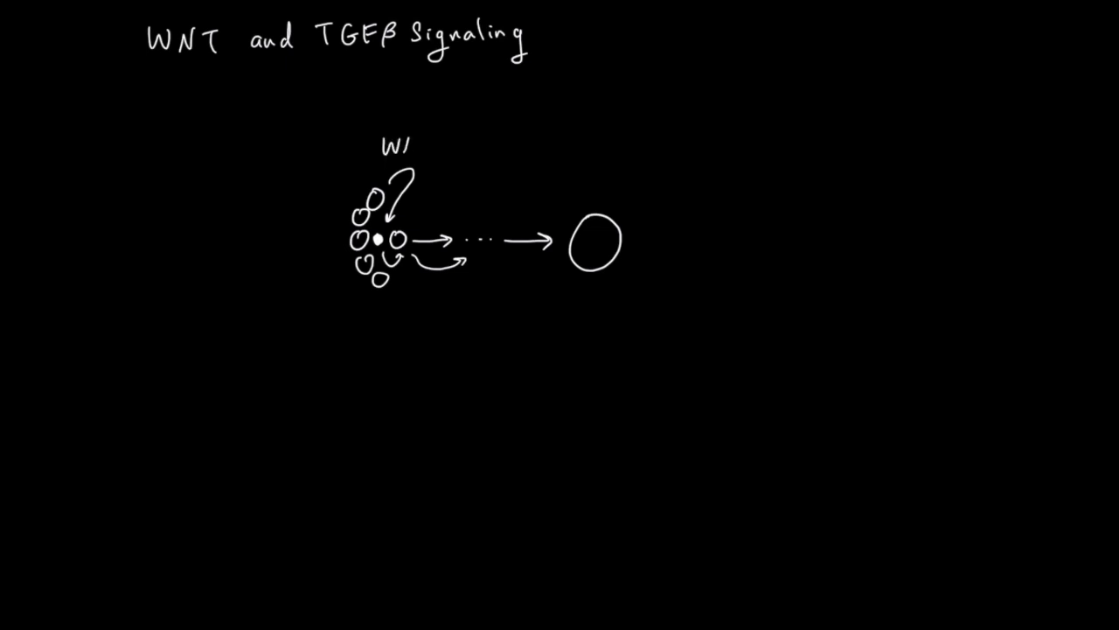
type("NT")
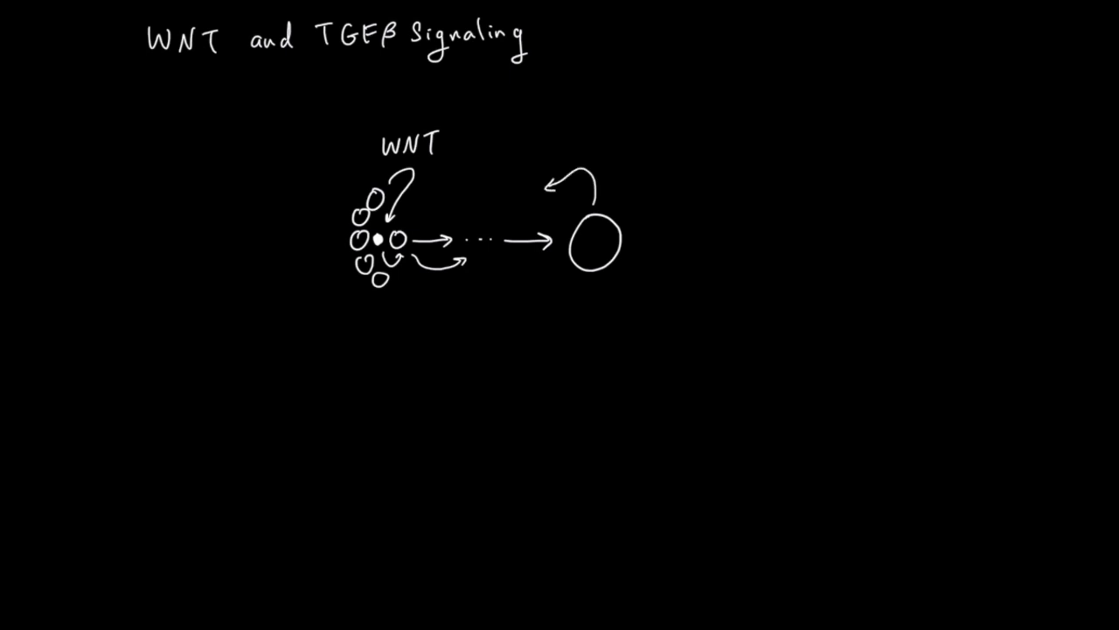
type("TGFβ")
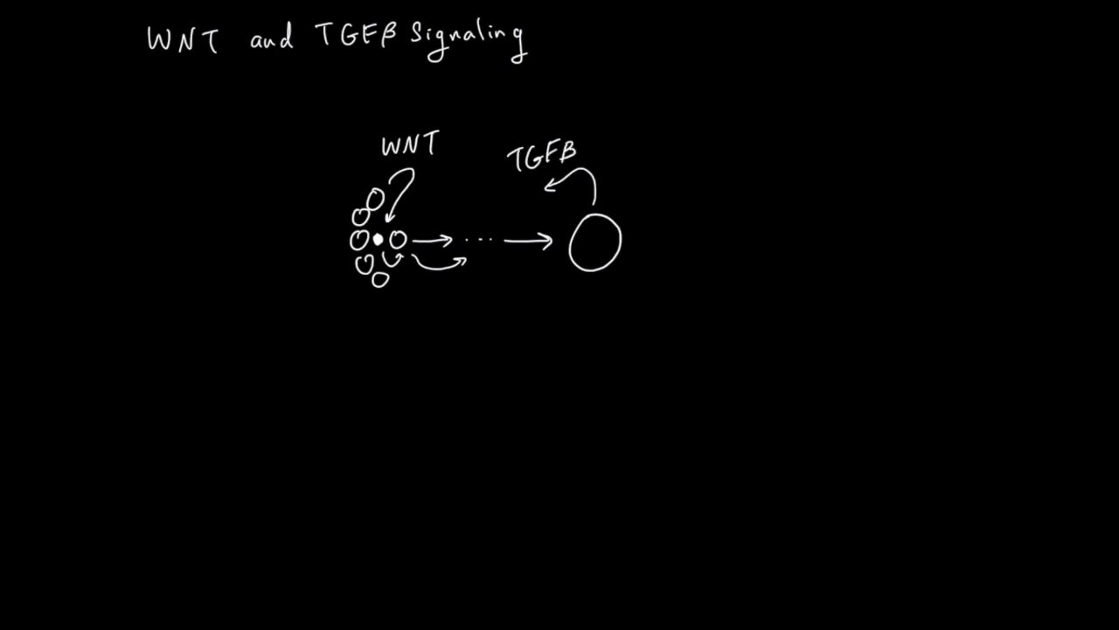
left_click_drag(353, 122, 481, 119)
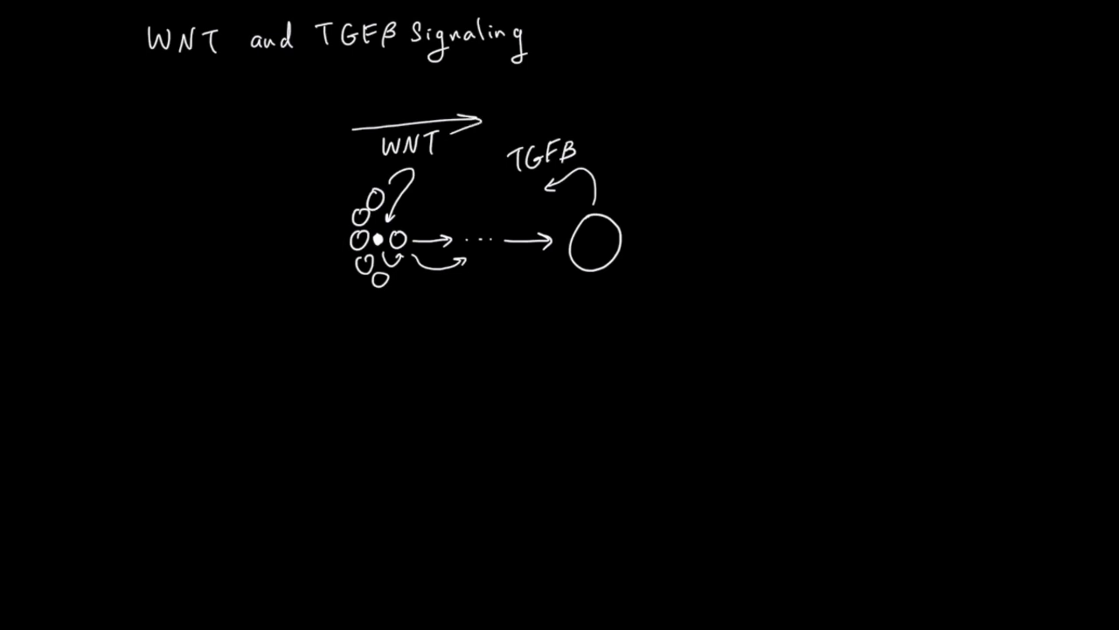
left_click_drag(504, 119, 500, 184)
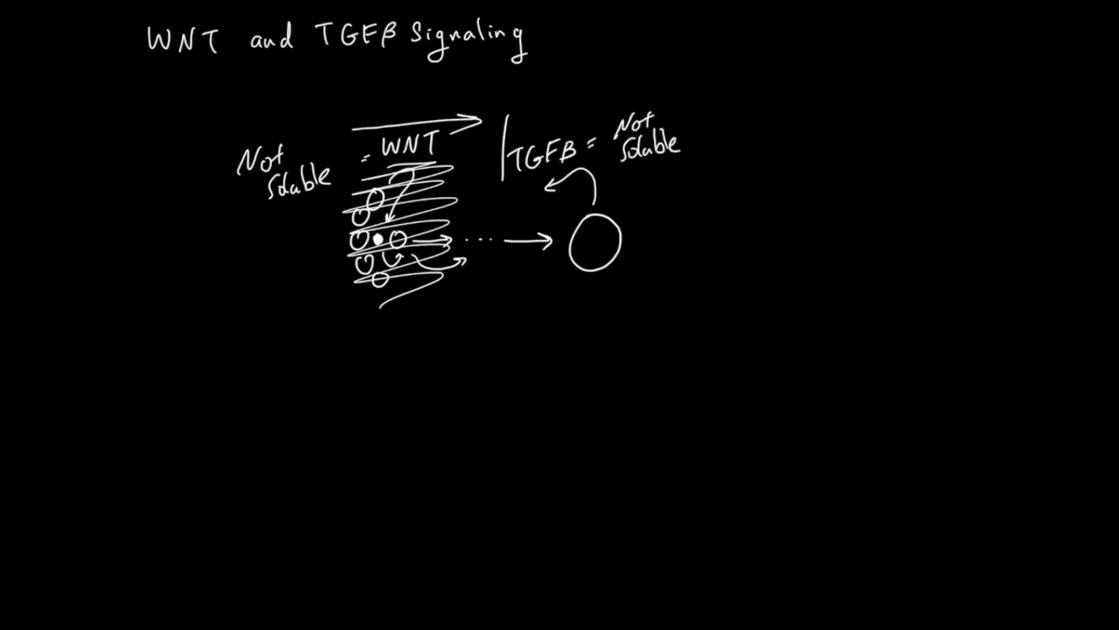
Step: Draw a large oval stroke enclosing the whole diagram
left_click_drag(451, 166, 546, 161)
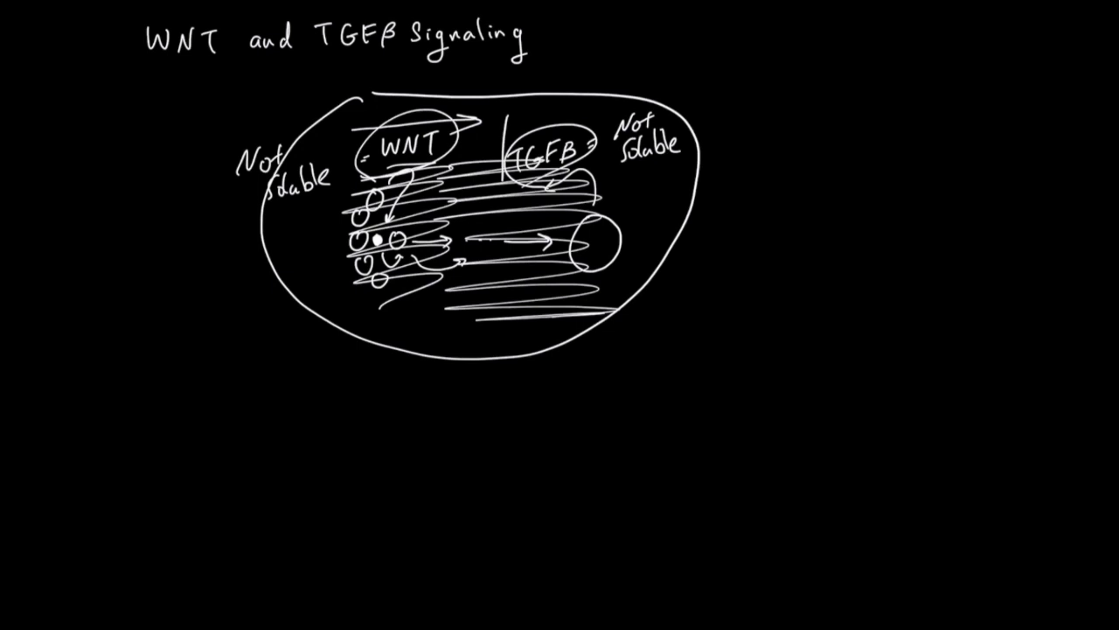
Step: Write WNT and TGFB beneath the diagram, each with a wavy underline
type("W")
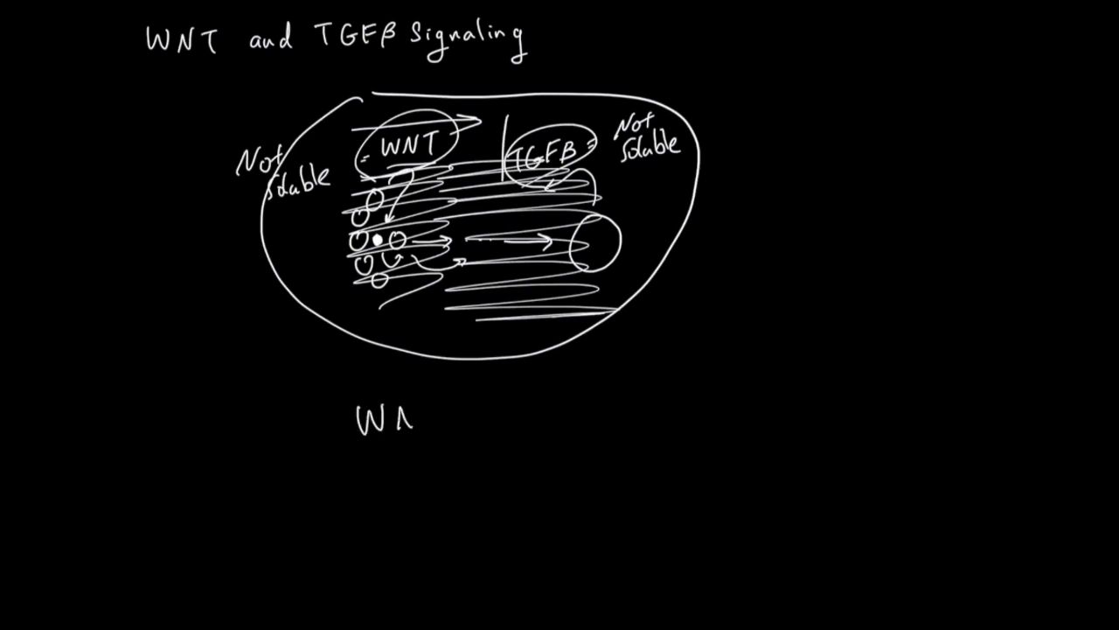
type("NT")
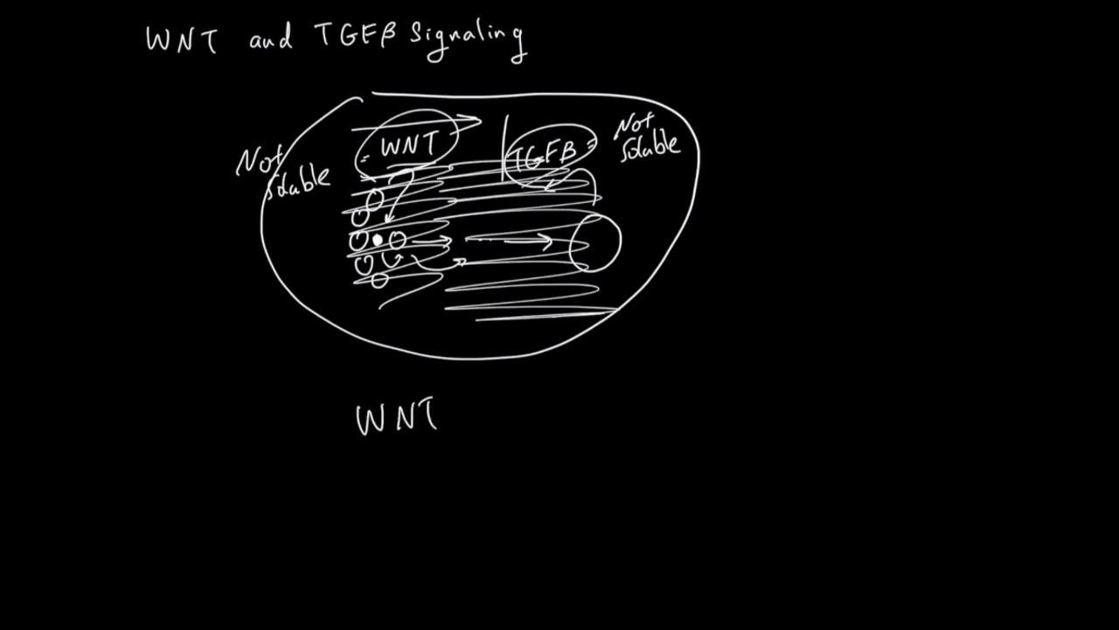
type("TGFB")
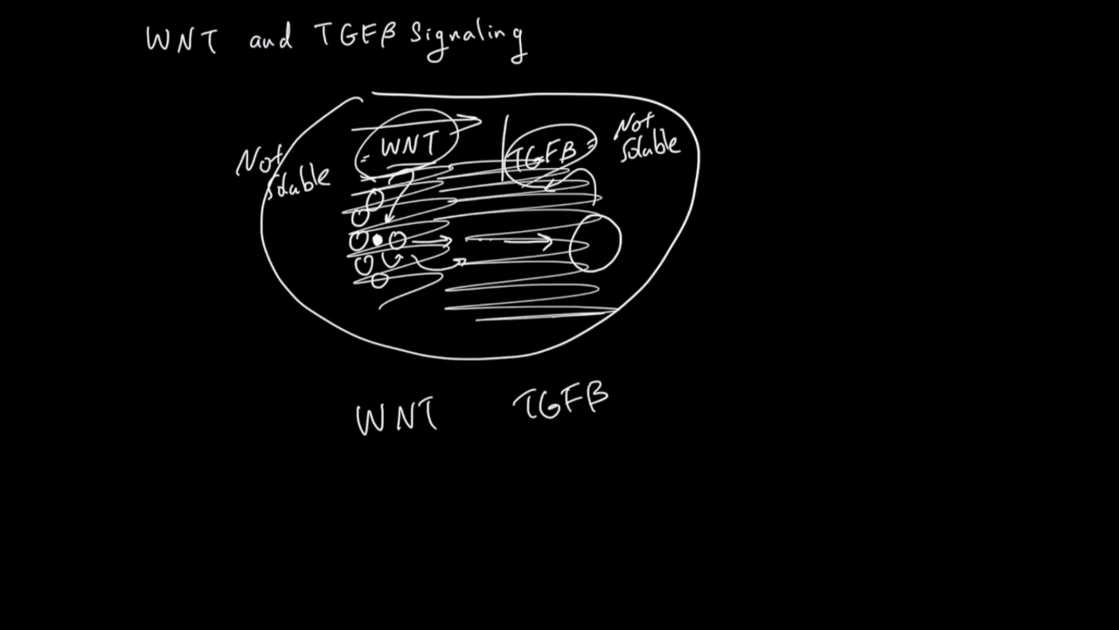
left_click_drag(354, 452, 458, 446)
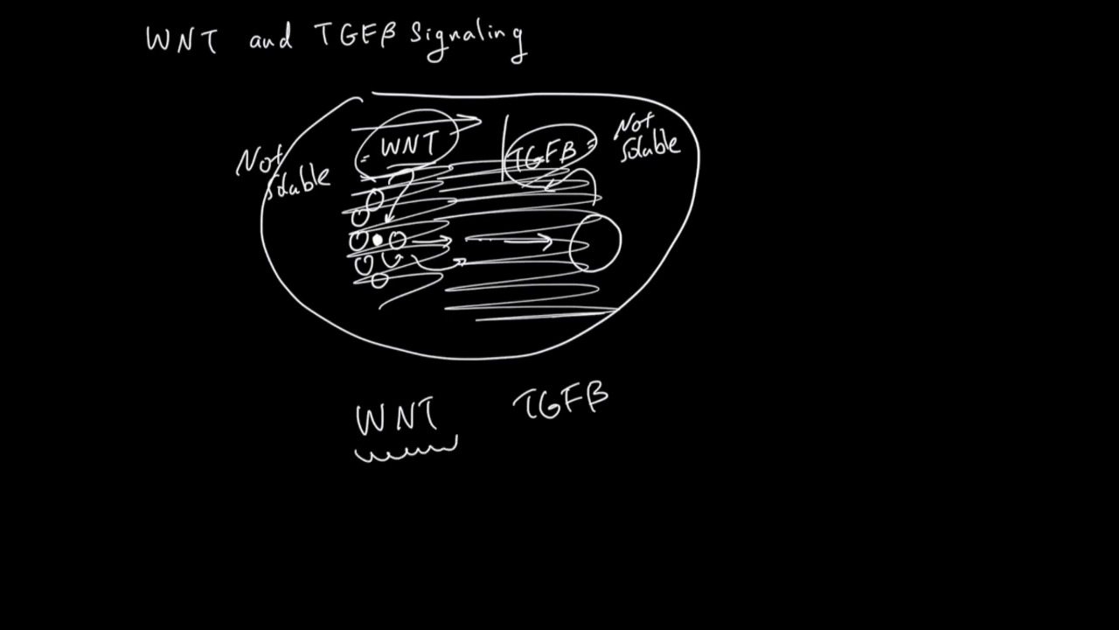
left_click_drag(516, 441, 604, 441)
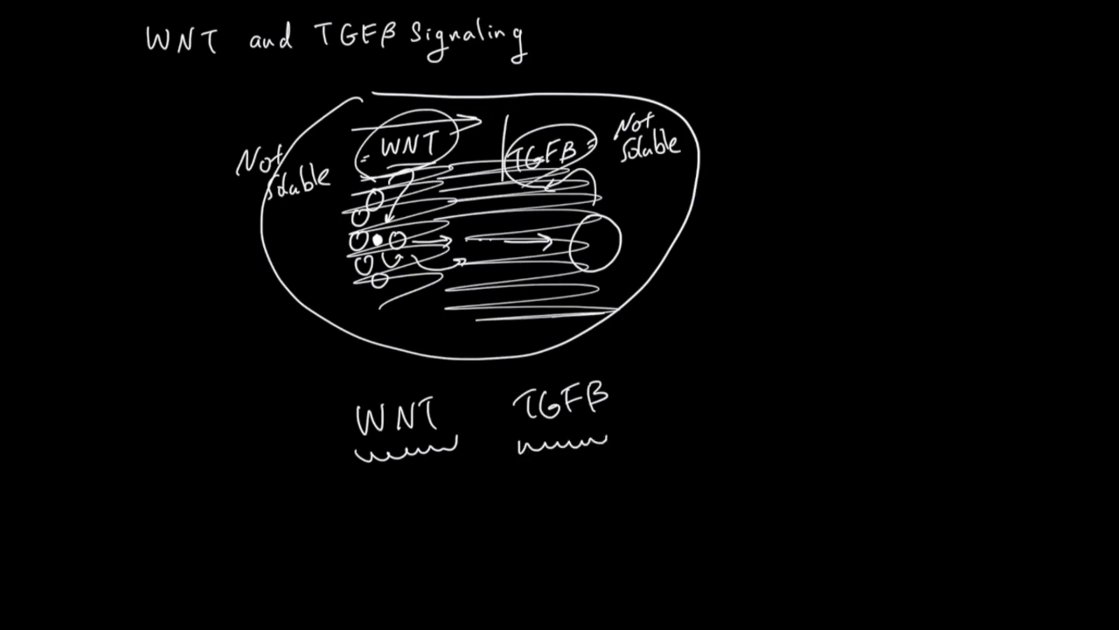